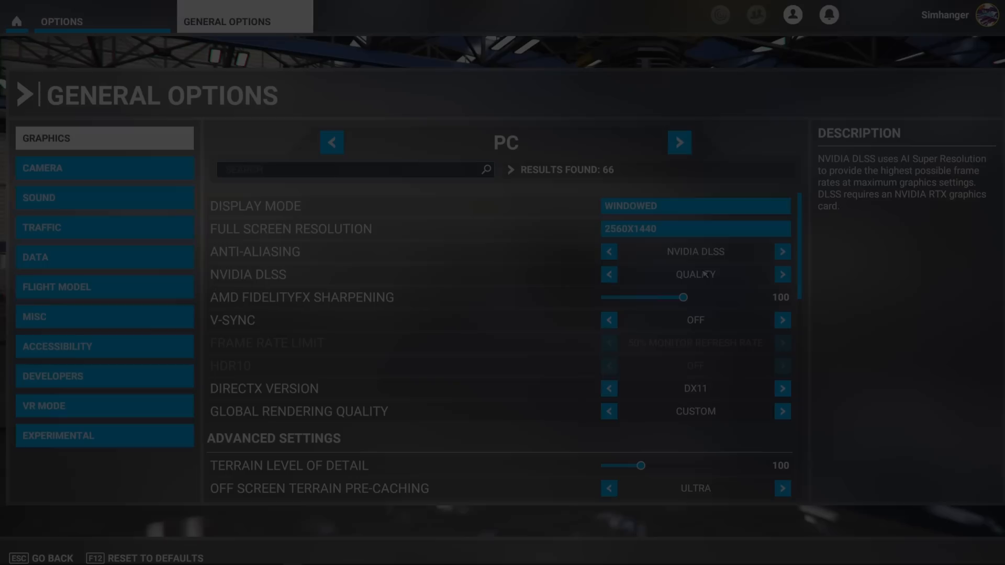
Set the main display mode to Full Screen at 2560x1440
click(693, 206)
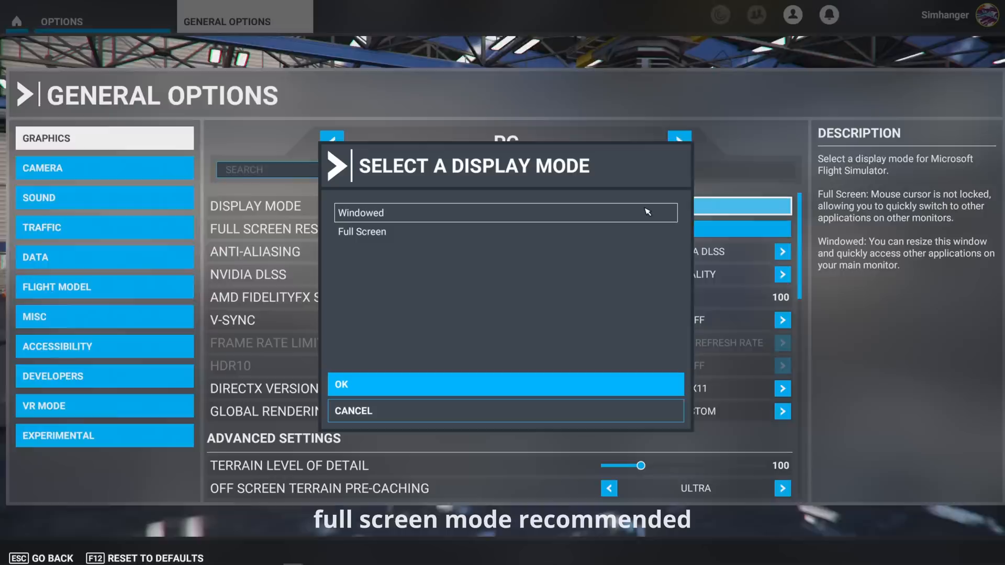
click(505, 385)
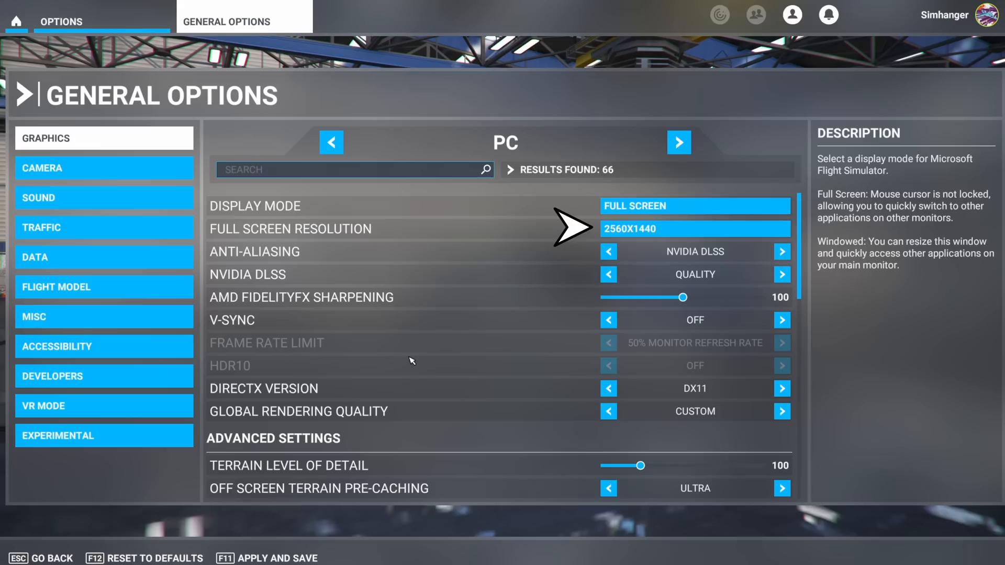
mouse_move(410, 361)
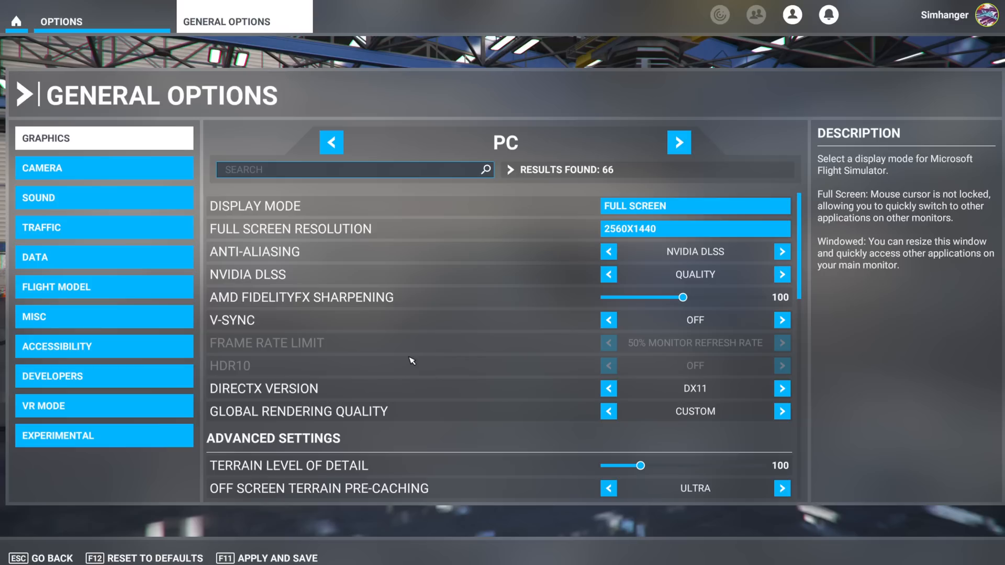
Show the Cockpit Camera section with zoom 60 and freelook speed 58
click(104, 168)
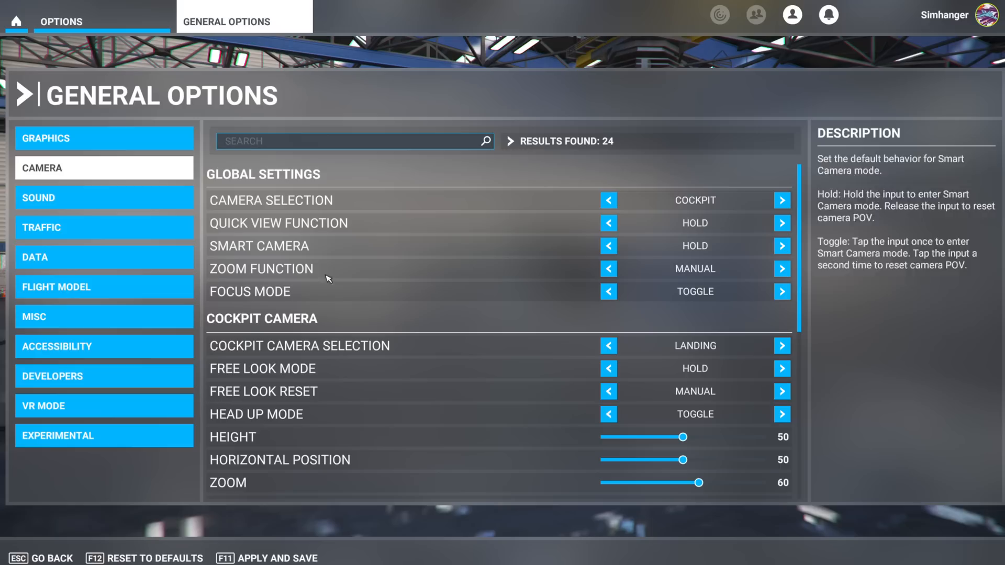
scroll(down, 3)
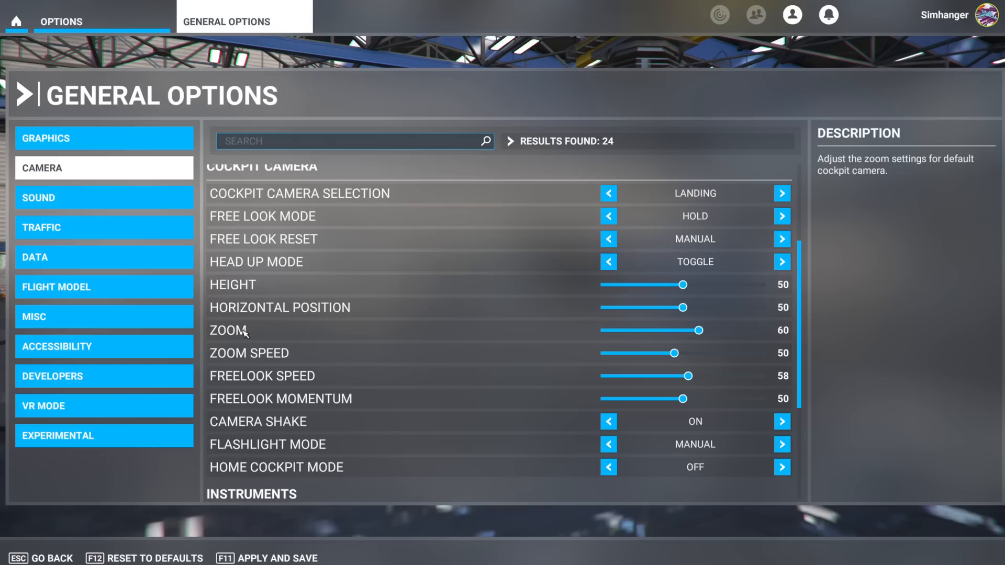
Add a new render window in Experimental options at 2560x1440 windowed with zero offsets
click(104, 436)
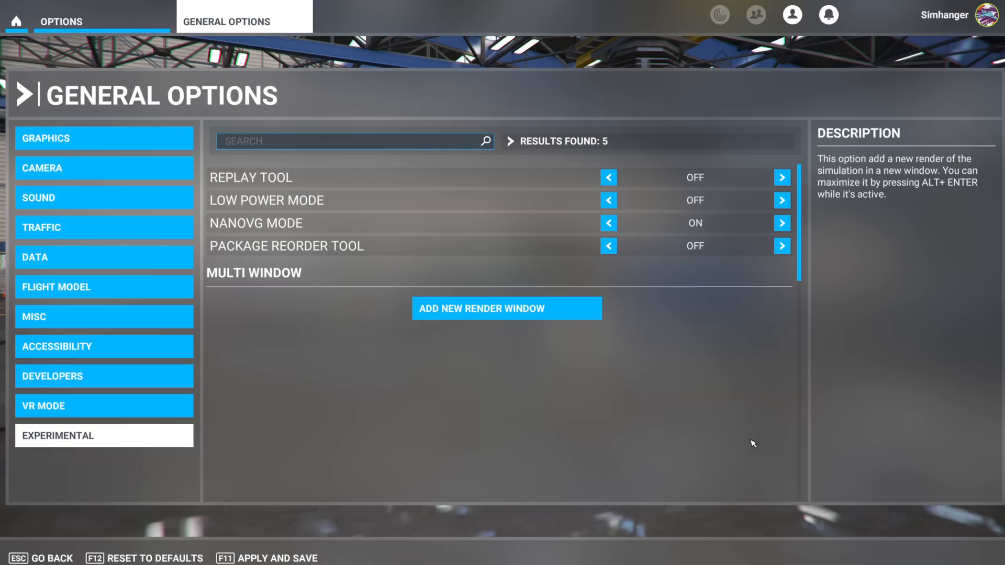
click(507, 307)
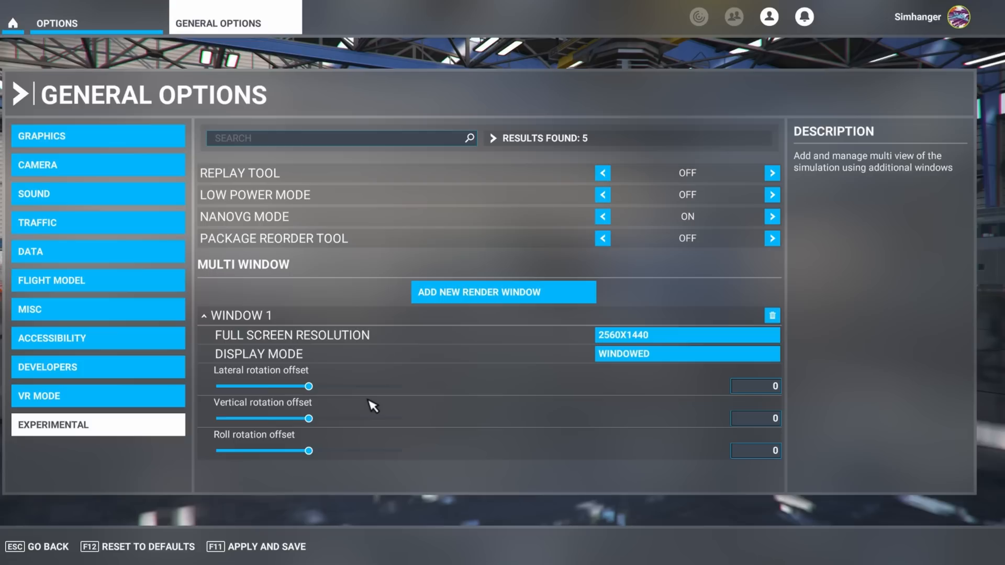
mouse_move(233, 447)
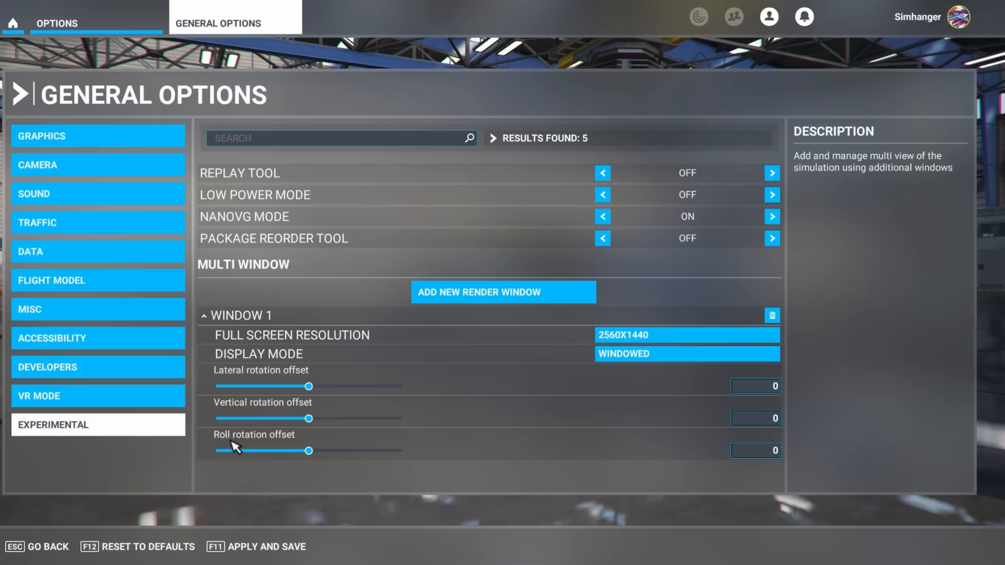
click(755, 450)
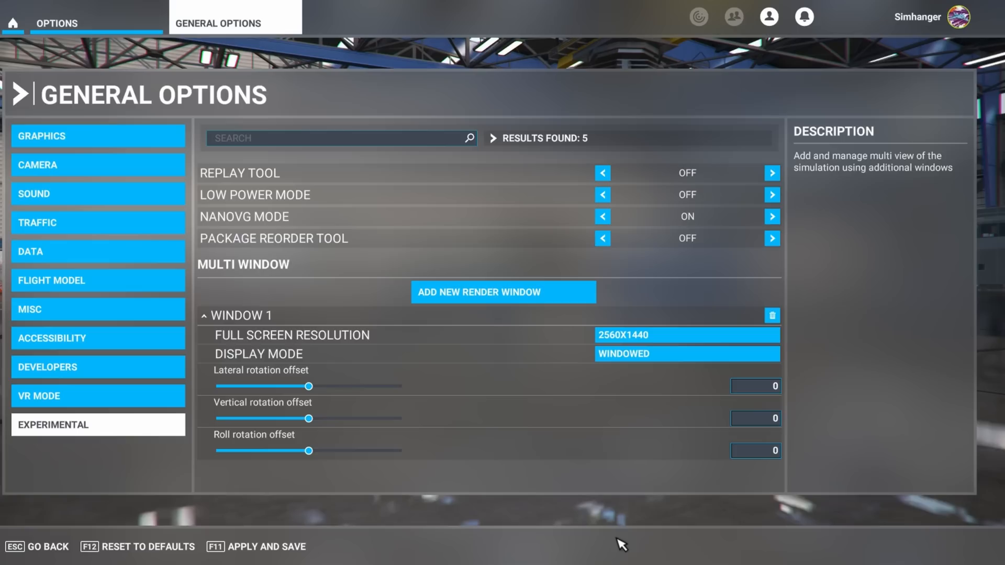
Keep a single extra render window at 2560x1440 and set it to Full Screen
click(503, 292)
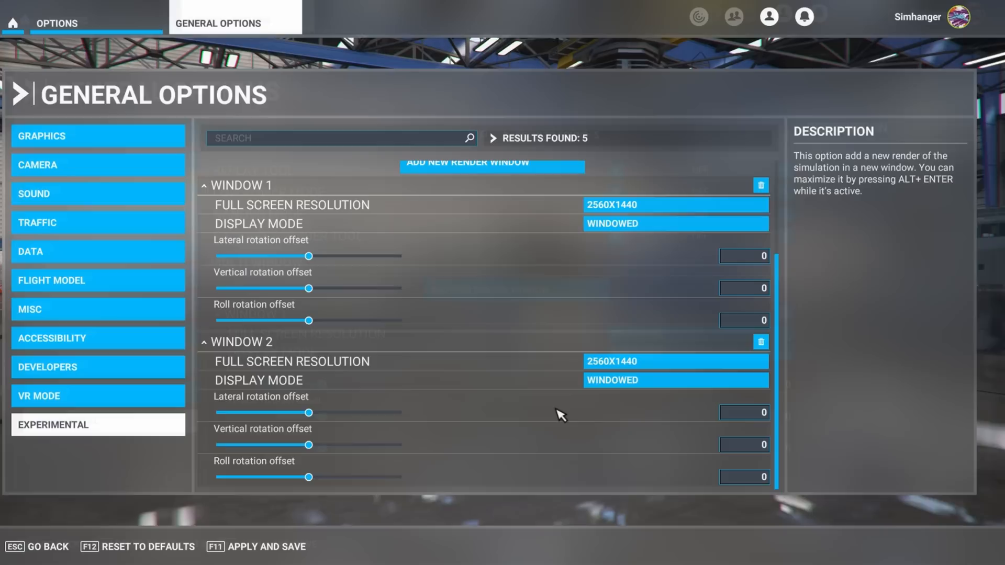
click(675, 204)
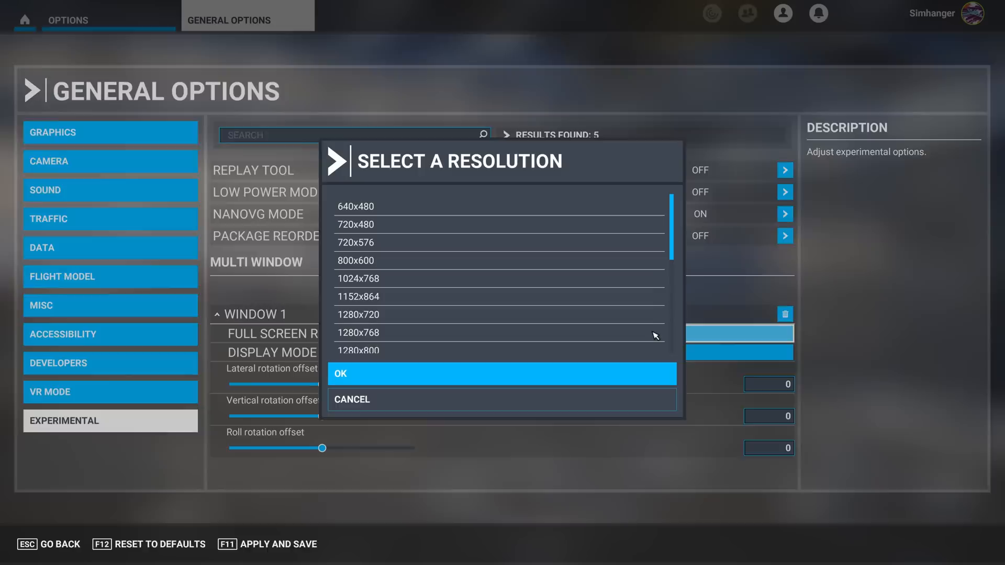
click(501, 373)
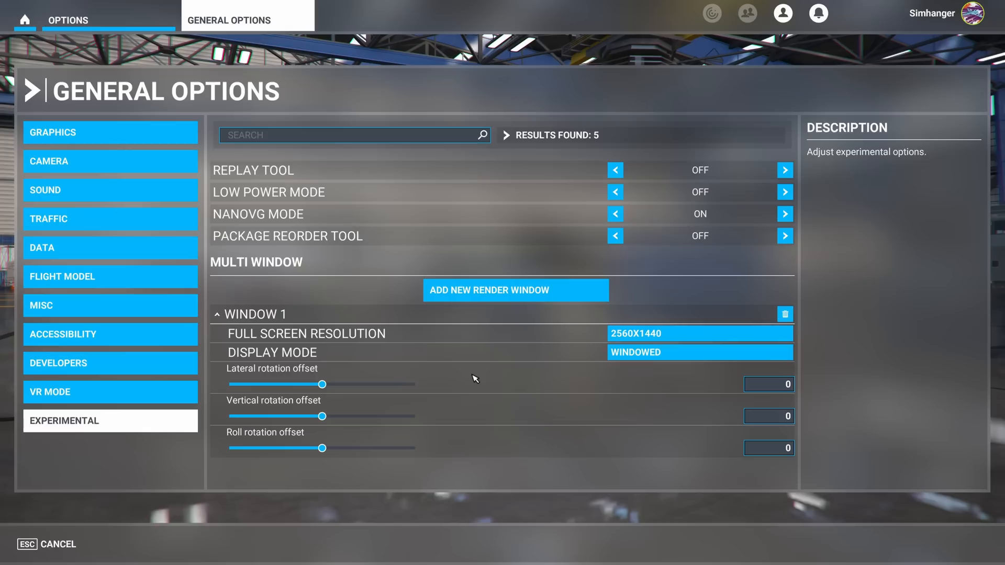
mouse_move(392, 378)
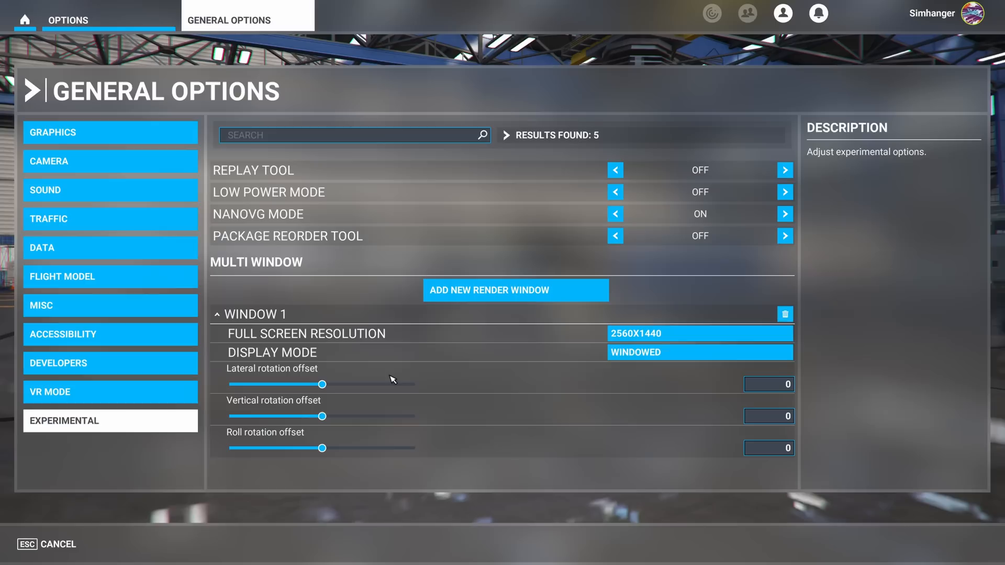
click(698, 351)
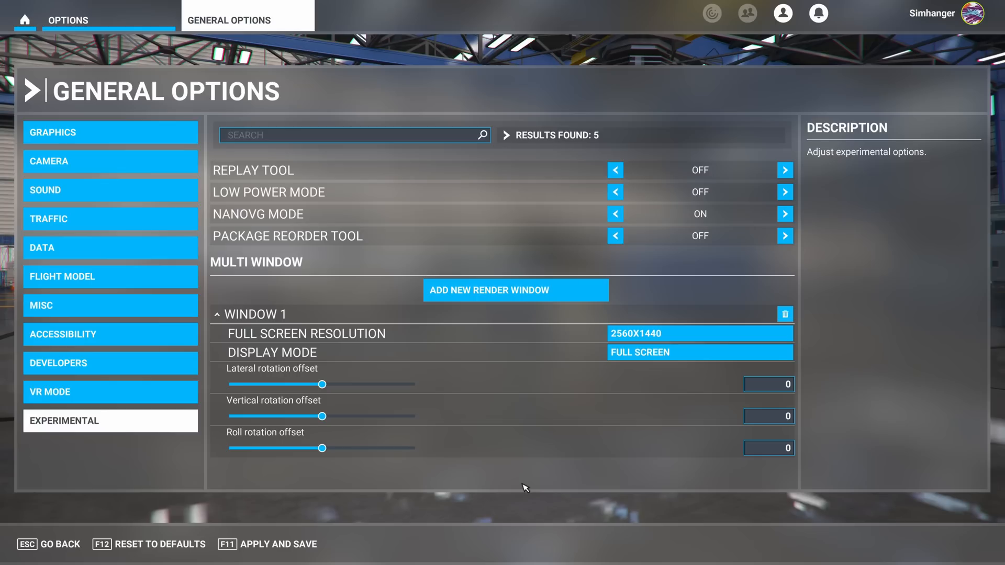
click(769, 384)
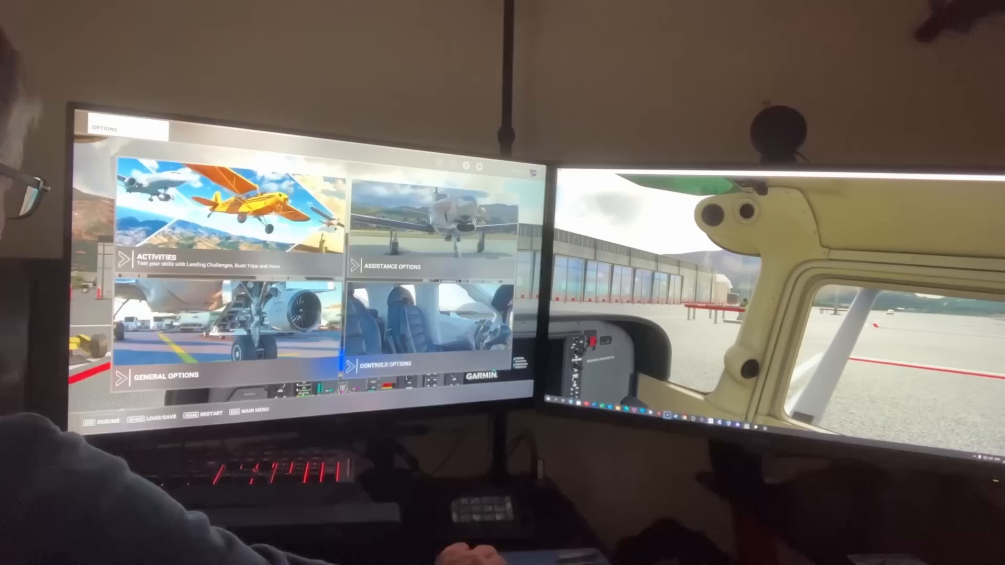
Reopen General Options on the main screen while the cockpit view stays on the second monitor
click(191, 376)
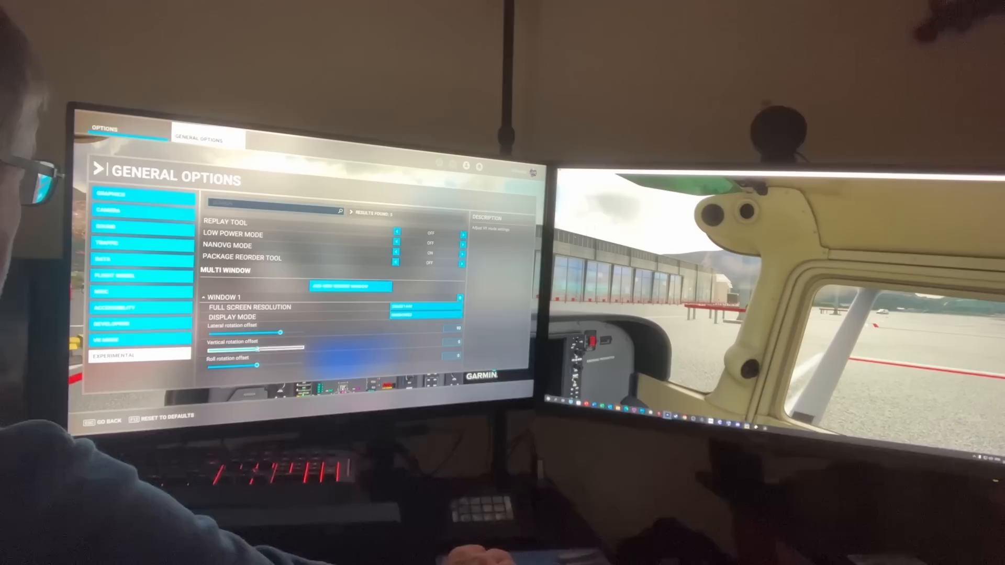